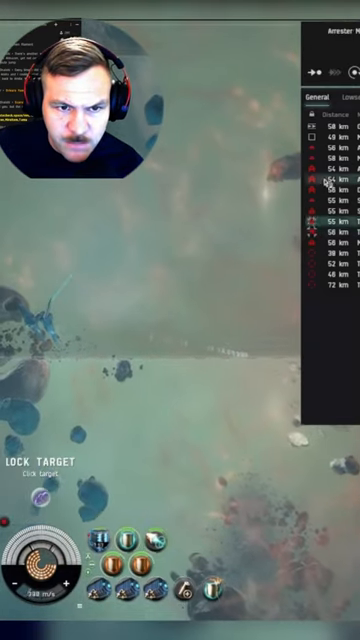
right_click(136, 564)
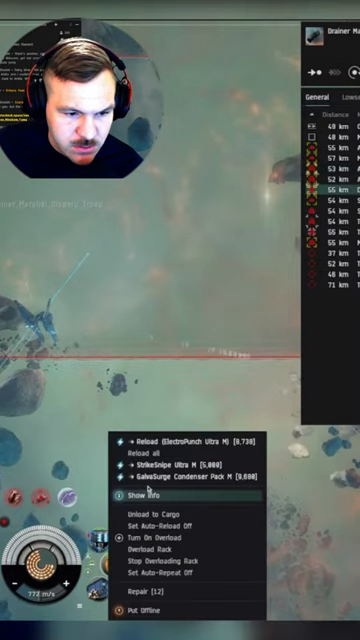